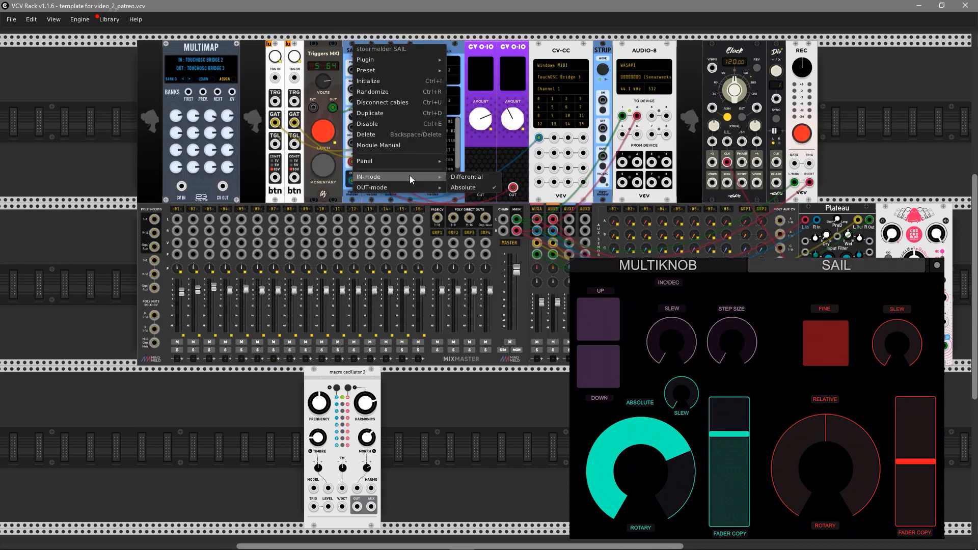
mouse_move(396, 170)
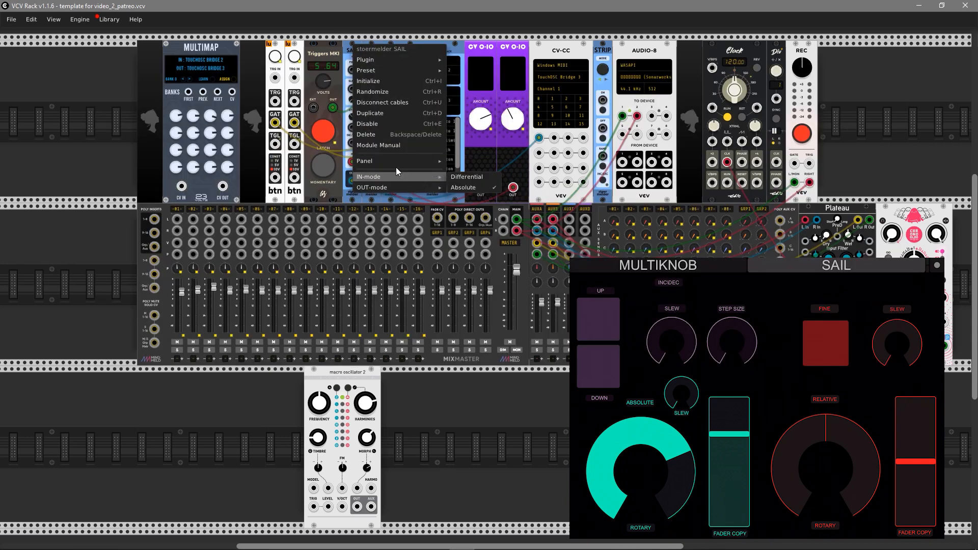
mouse_move(391, 107)
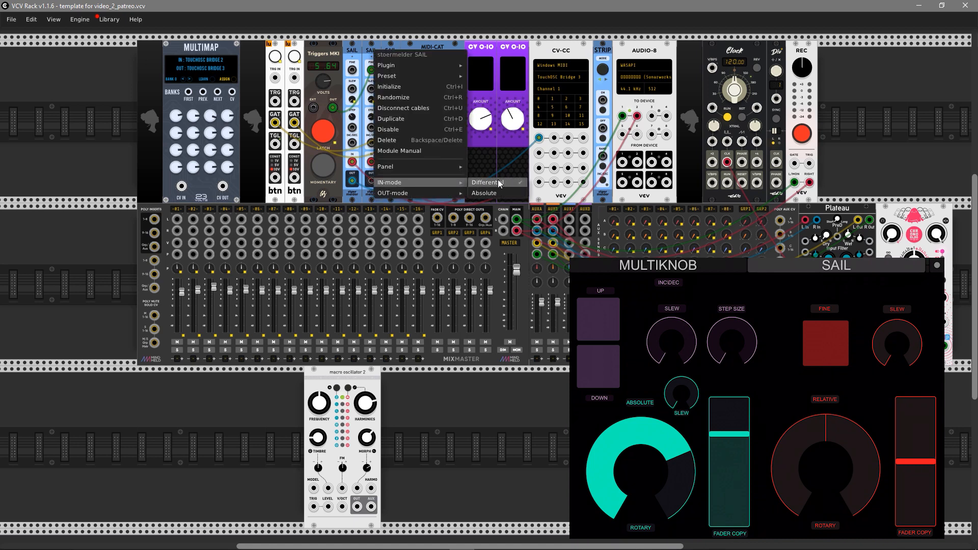
Step: Confirm SAIL's differential input mode so the Morph knob moves to about 0.79
click(486, 183)
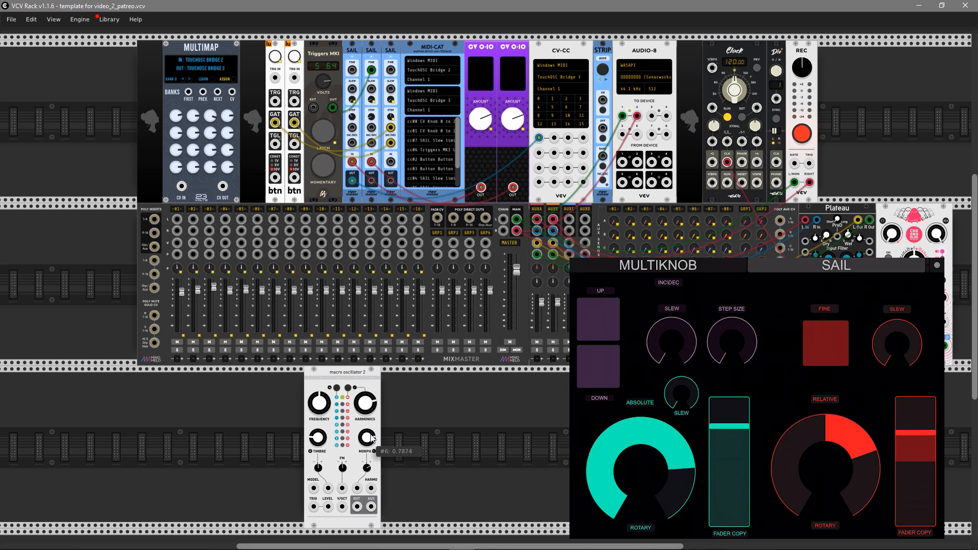
mouse_move(437, 468)
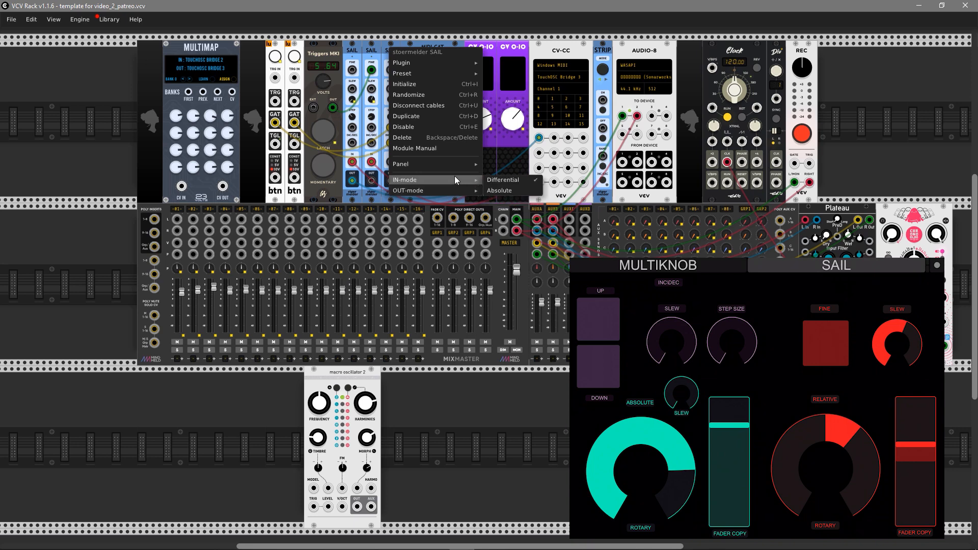
mouse_move(408, 190)
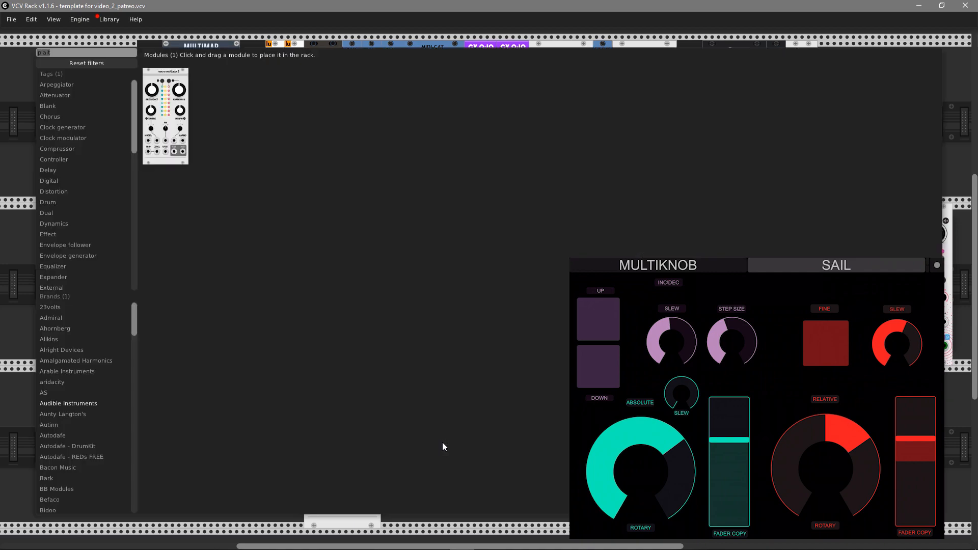
Step: Search 'remov' in the module browser and place ReMOVE Lite beside Macro Oscillator 2
text(remov)
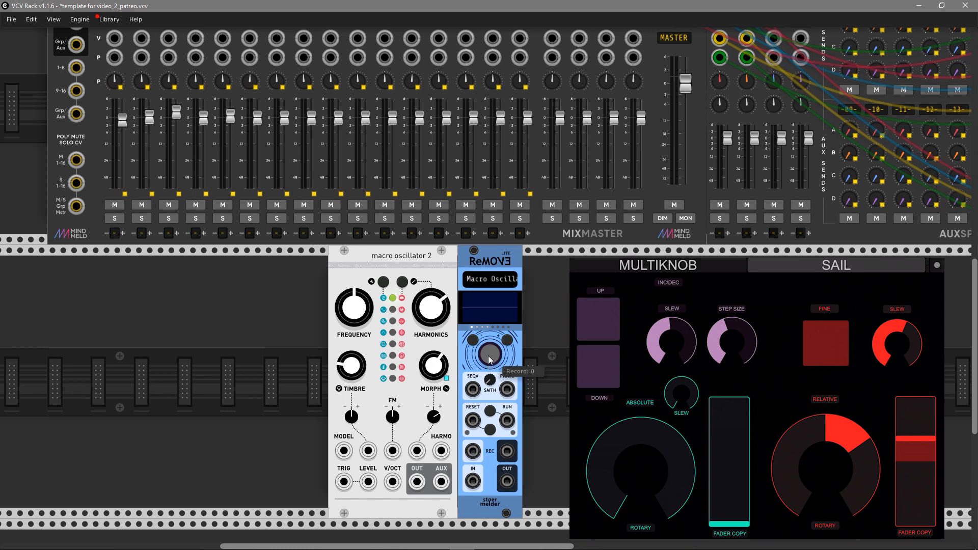
click(489, 354)
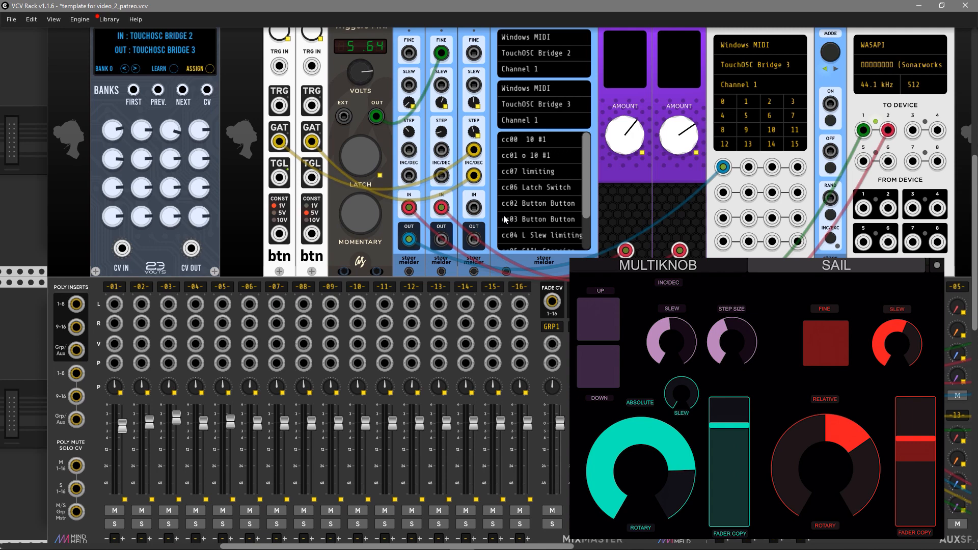
Step: Scroll back to the row and add a VCV SEQ-3 sequencer next to ReMOVE Lite
scroll(up, 3)
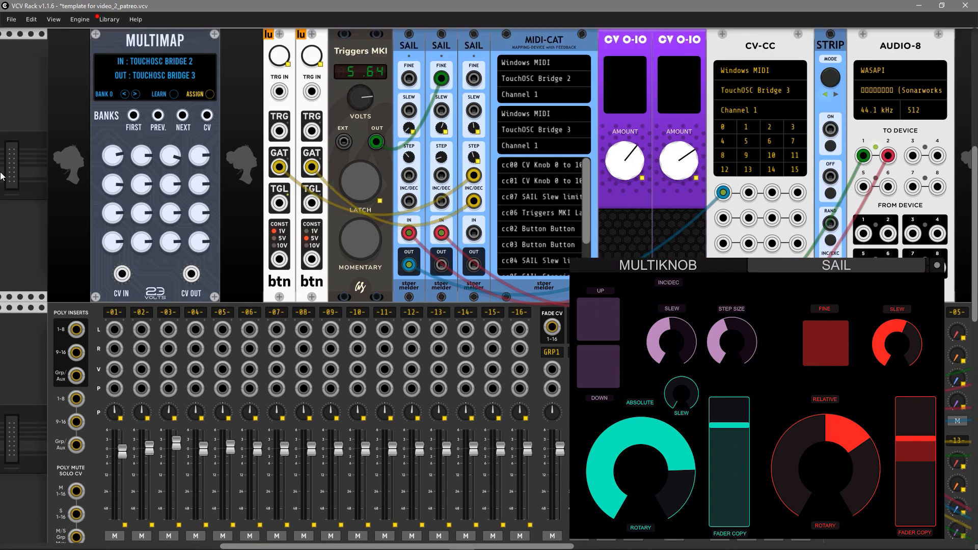
scroll(down, 3)
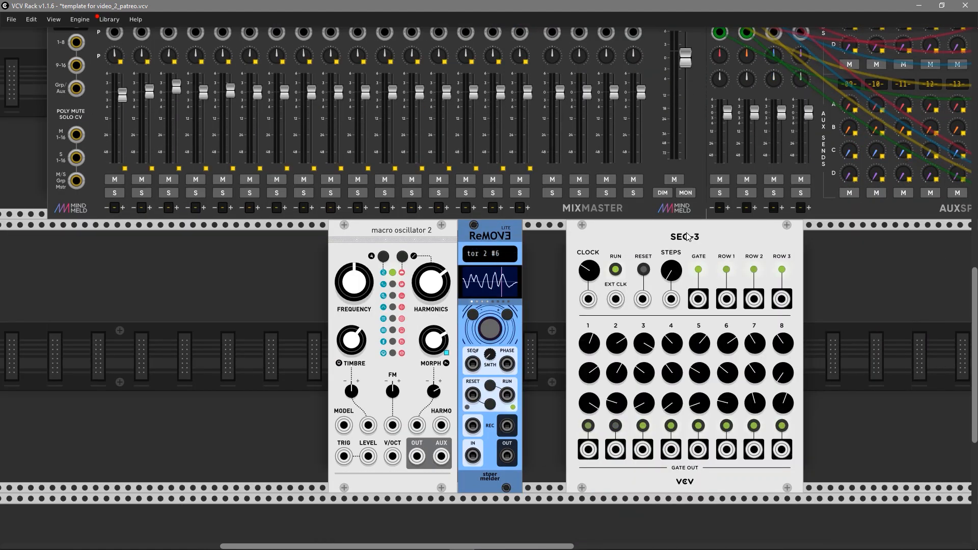
Step: Patch a green cable into ReMOVE Lite's IN jack and add a Scope with its own cable
scroll(down, 3)
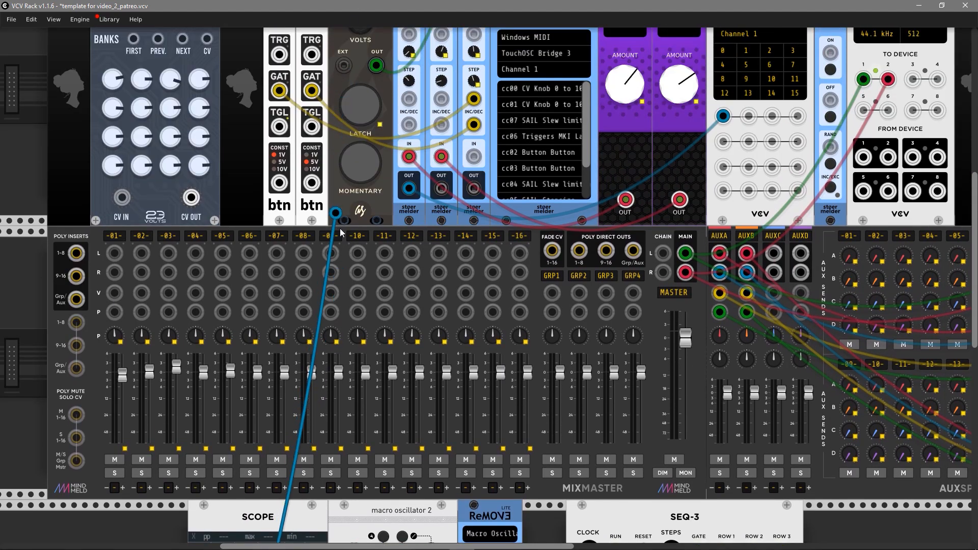
scroll(down, 3)
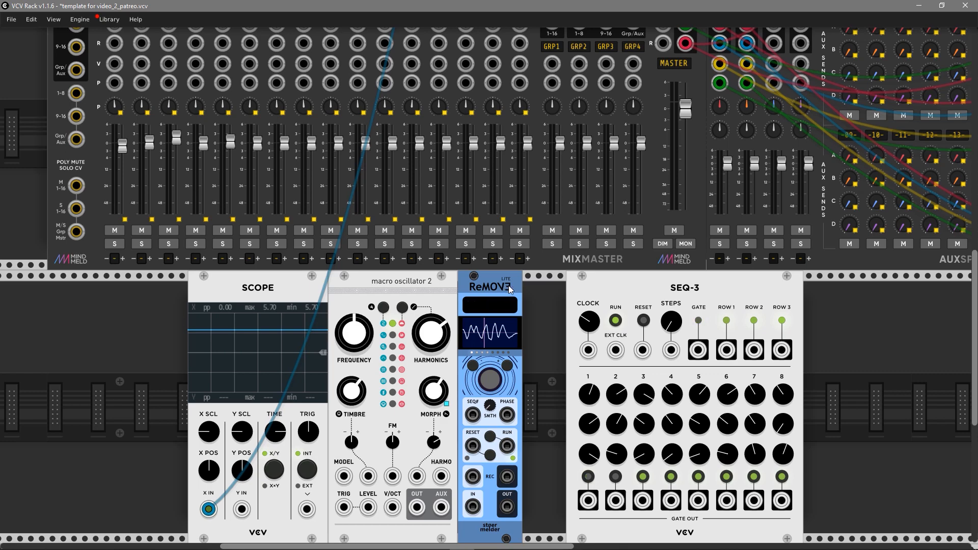
scroll(down, 3)
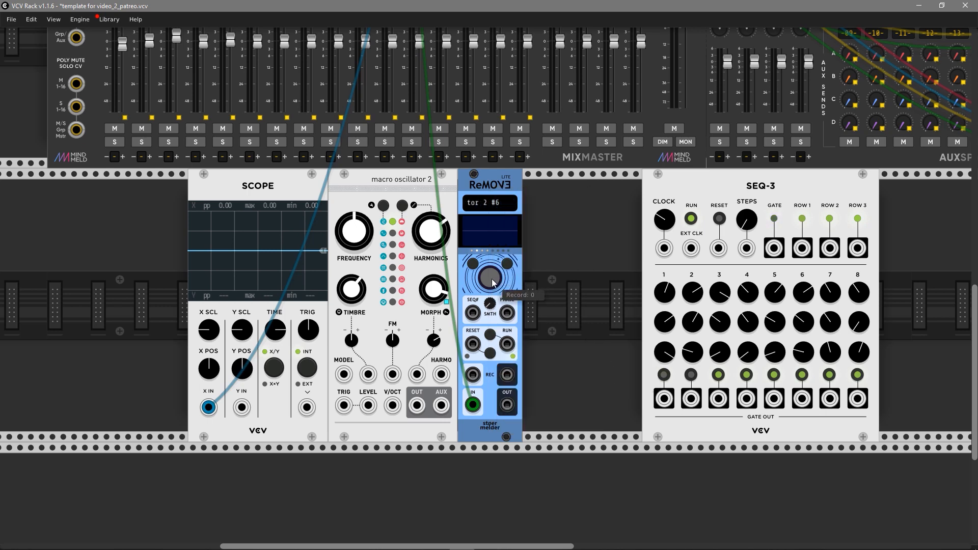
Step: Show the Multimap's MIDI input driver submenu with Windows MIDI active
click(490, 276)
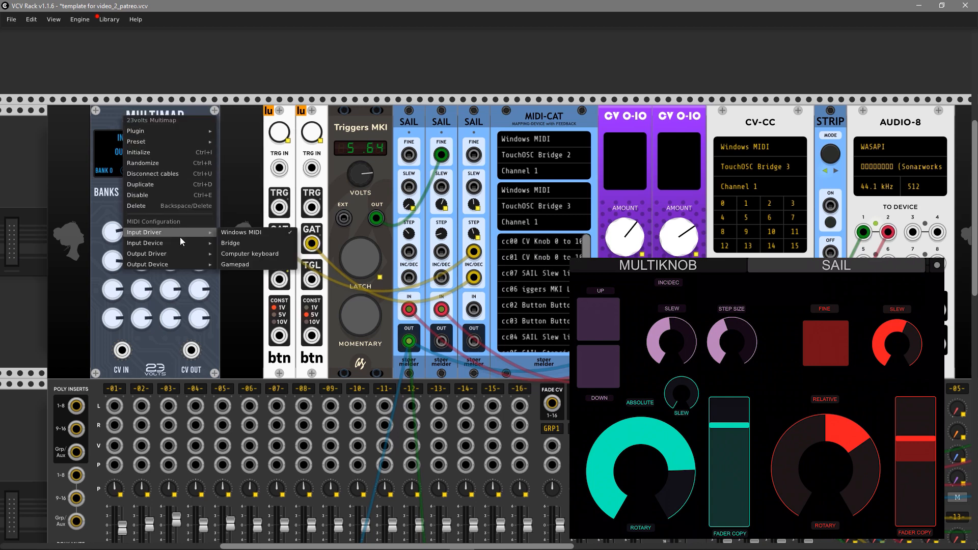
Step: Keep Windows MIDI, set Multimap devices to TouchOSC Bridge 2/3, and show TouchOSC's 16-knob page
click(241, 232)
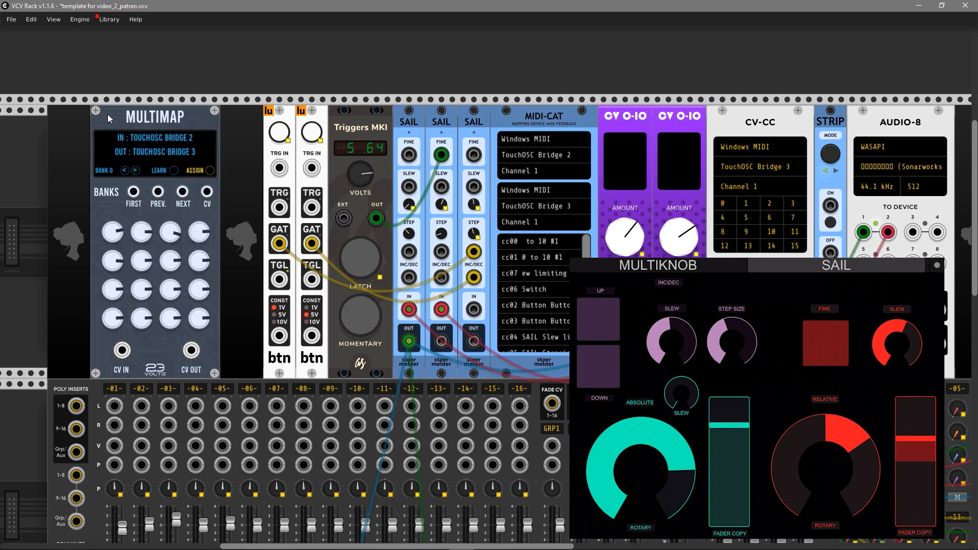
scroll(down, 3)
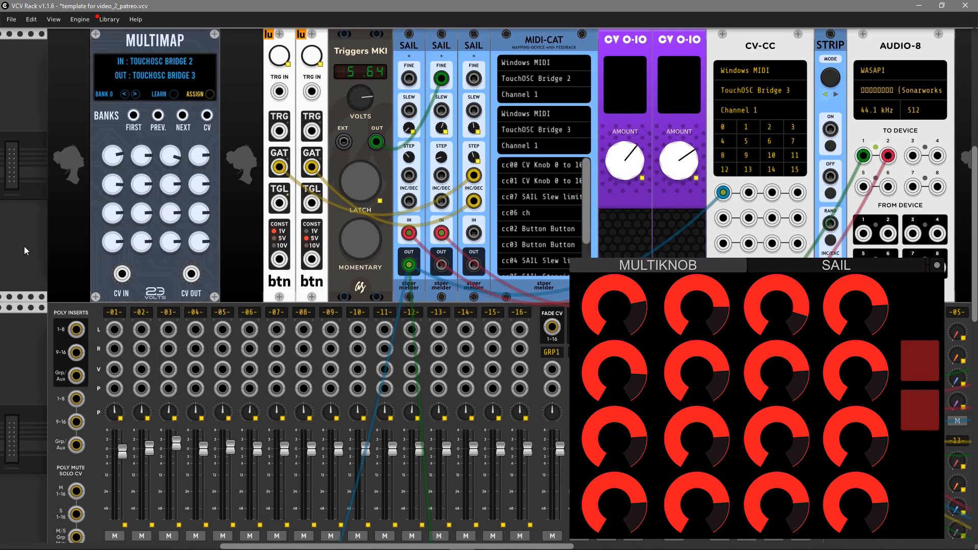
Step: Map the Multimap to the Mixmaster so its display reads '-08-: LEVEL'
scroll(down, 3)
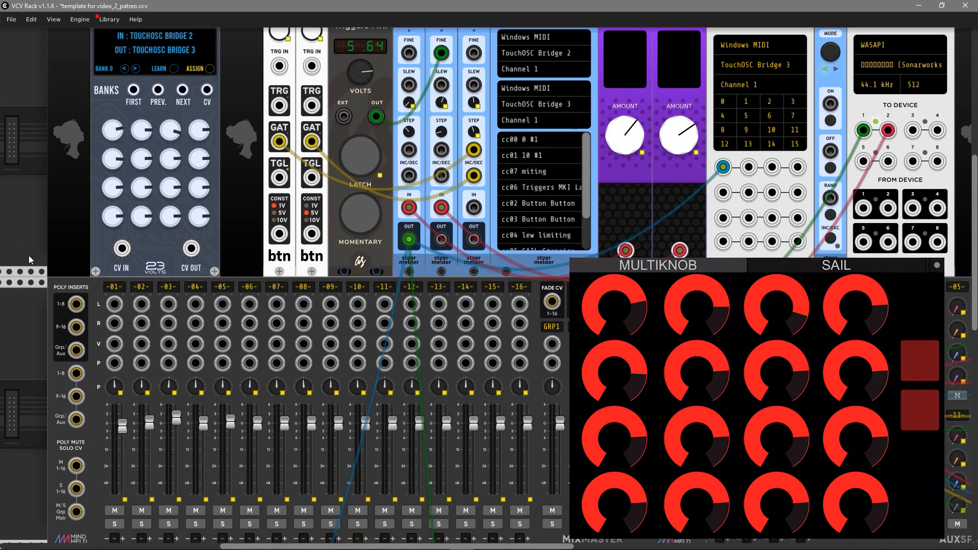
scroll(down, 3)
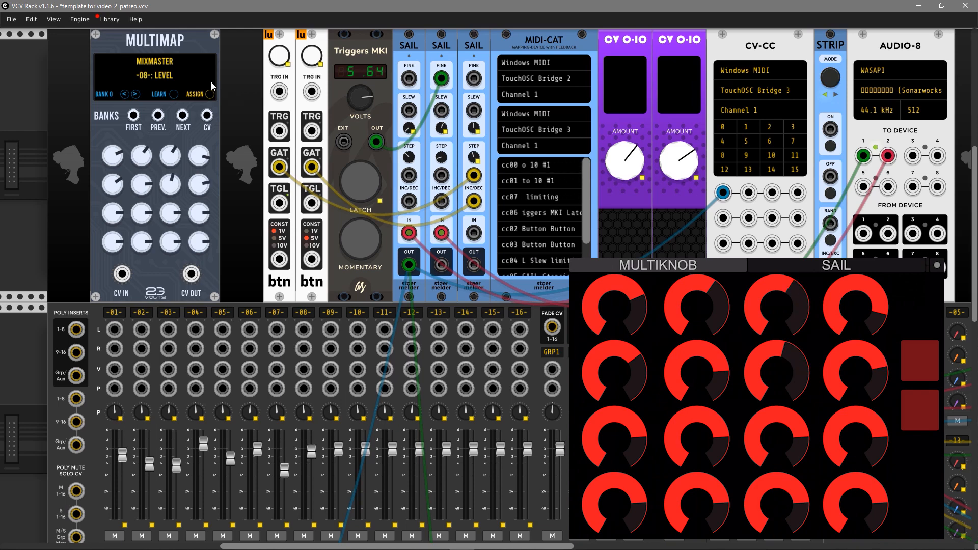
Step: Learn further Multimap knob mappings to Mixmaster levels, ending on '-04-: LEVEL'
click(159, 93)
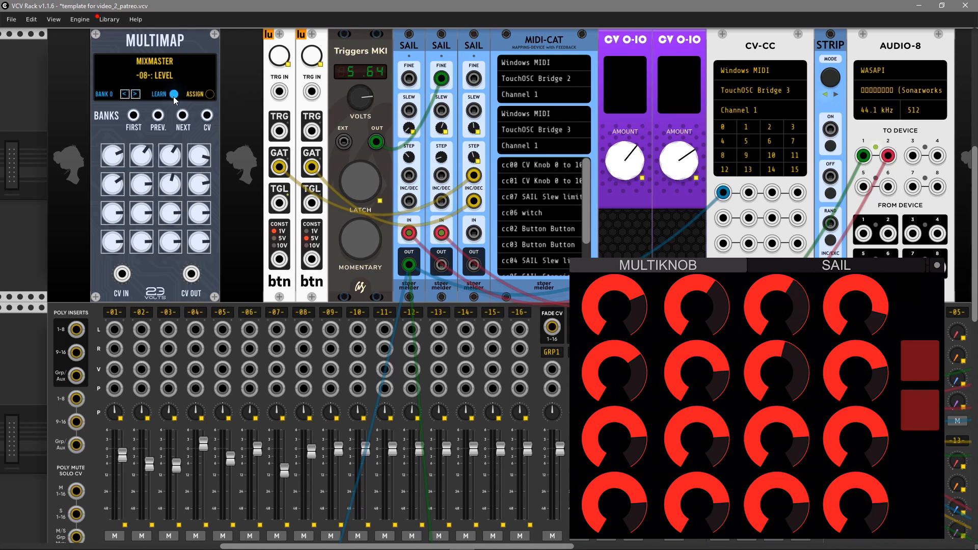
click(134, 94)
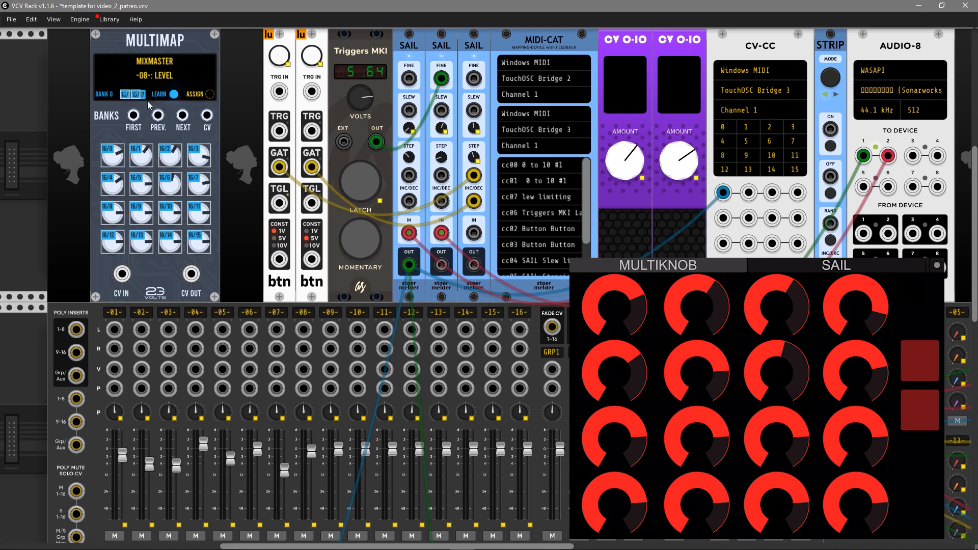
click(174, 94)
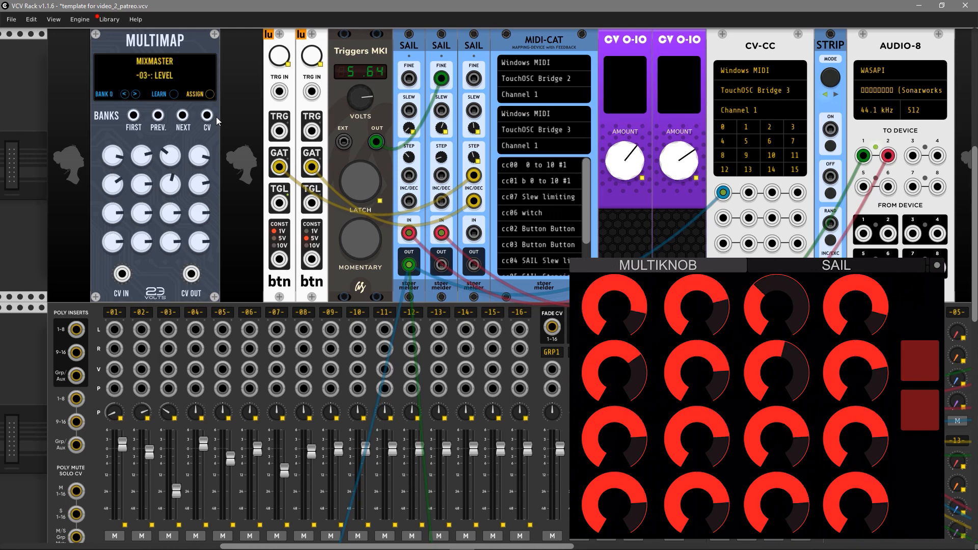
click(183, 115)
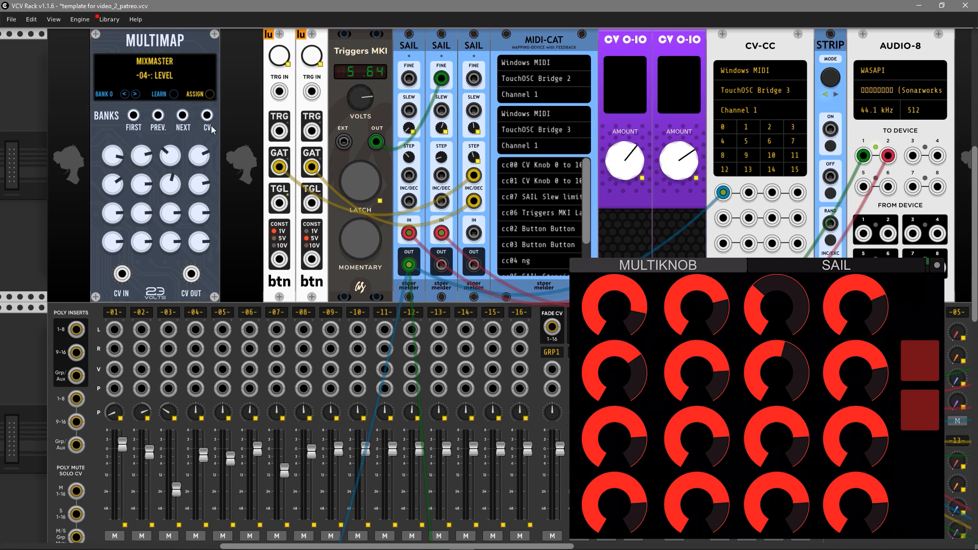